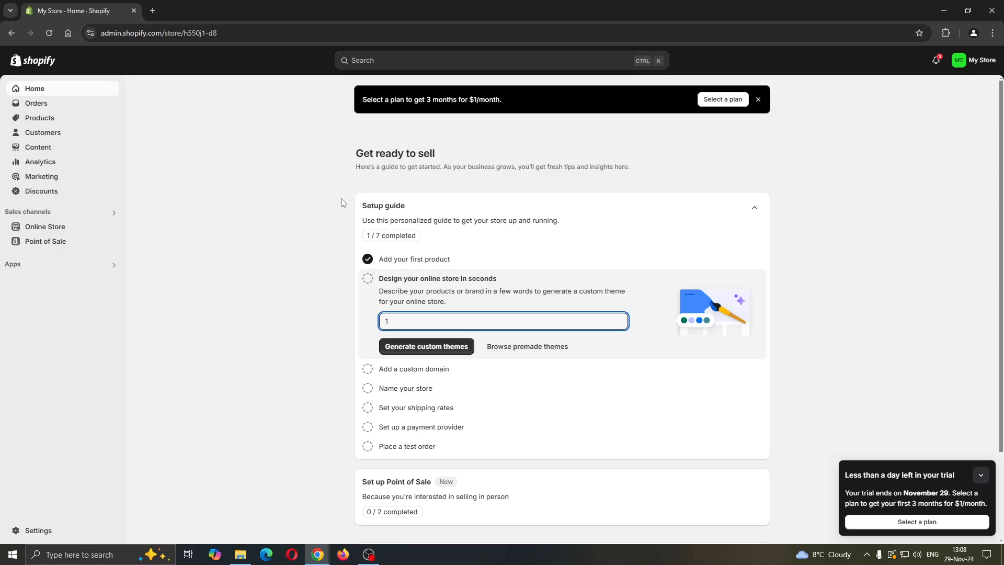
{"action": "mouse_move", "coordinate": [522, 368]}
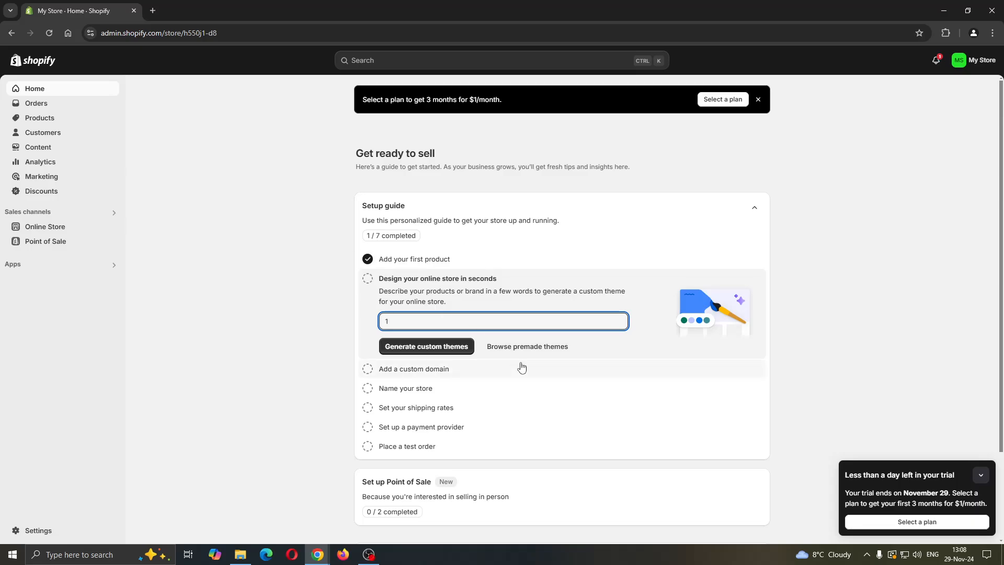
{"action": "mouse_move", "coordinate": [491, 379]}
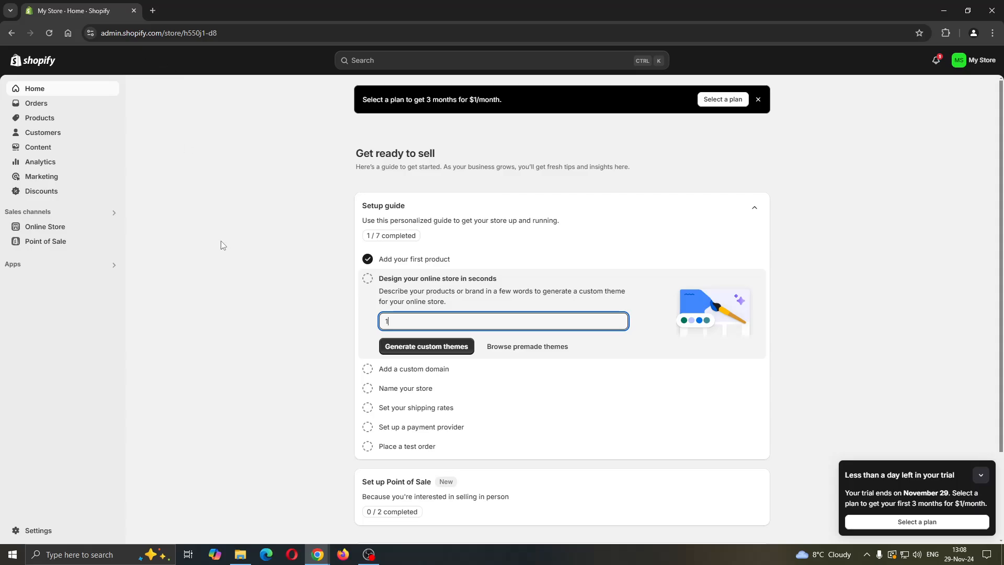
{"action": "mouse_move", "coordinate": [216, 223]}
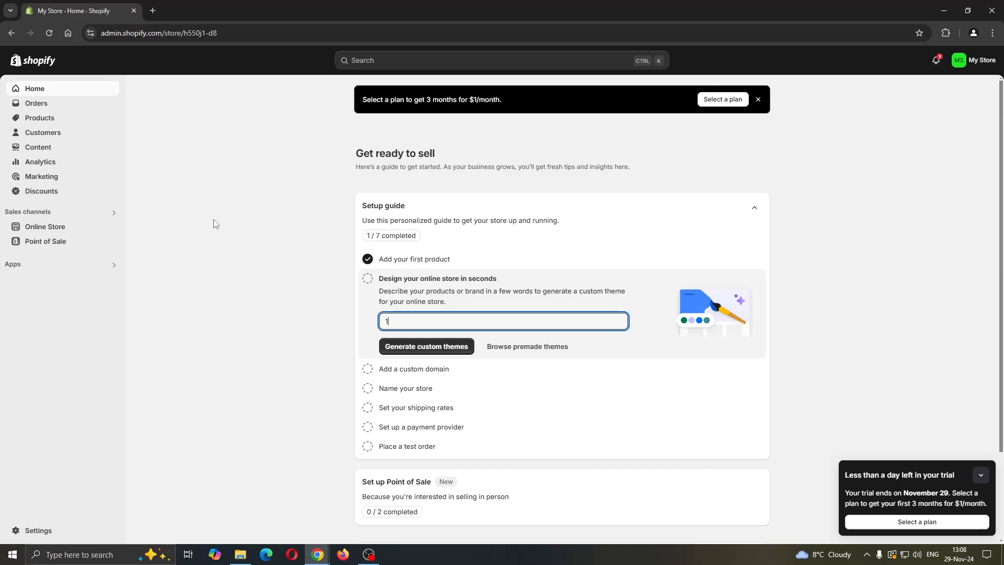
{"action": "mouse_move", "coordinate": [195, 209]}
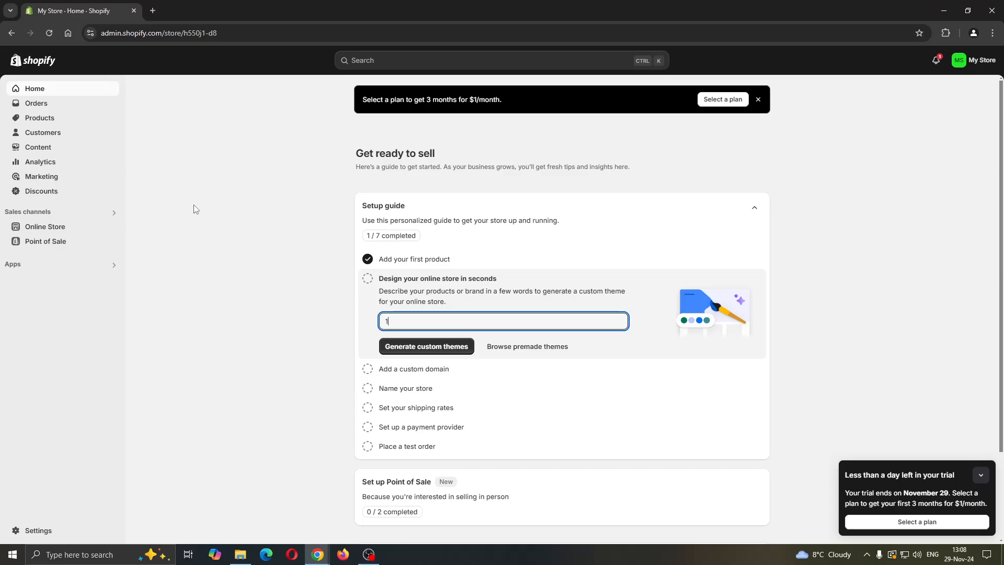
{"action": "mouse_move", "coordinate": [148, 194]}
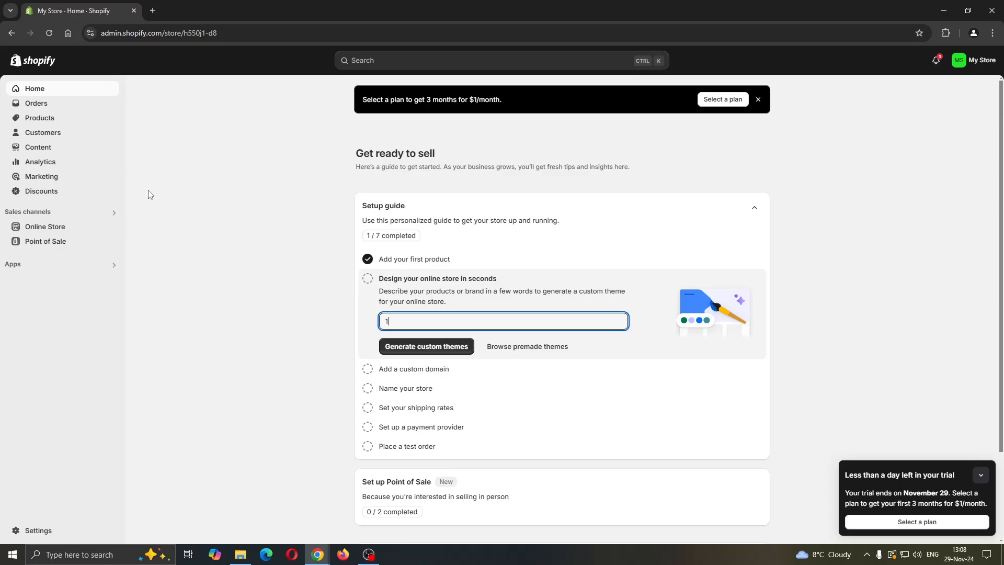
{"action": "mouse_move", "coordinate": [179, 224]}
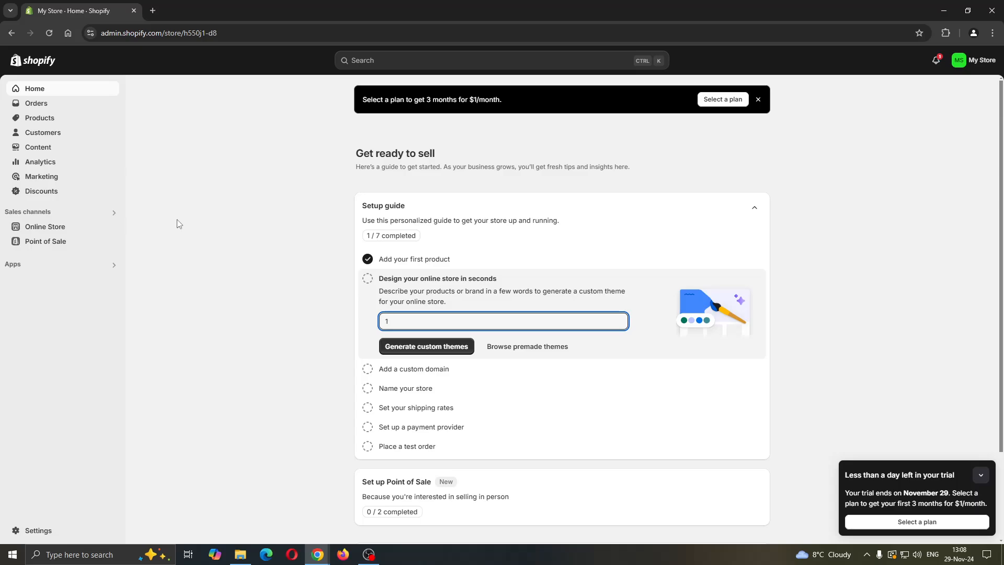
{"action": "mouse_move", "coordinate": [181, 244]}
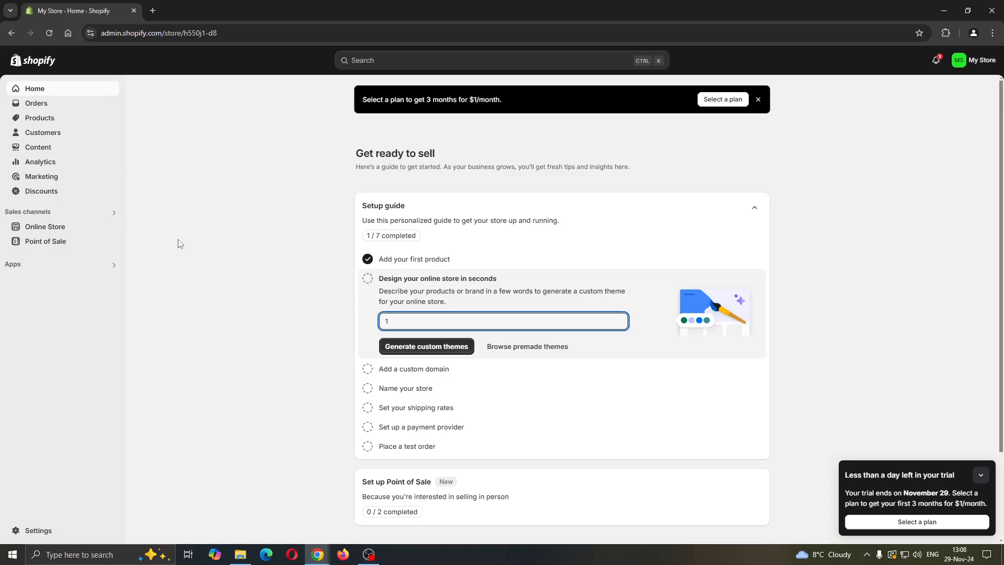
{"action": "mouse_move", "coordinate": [140, 152]}
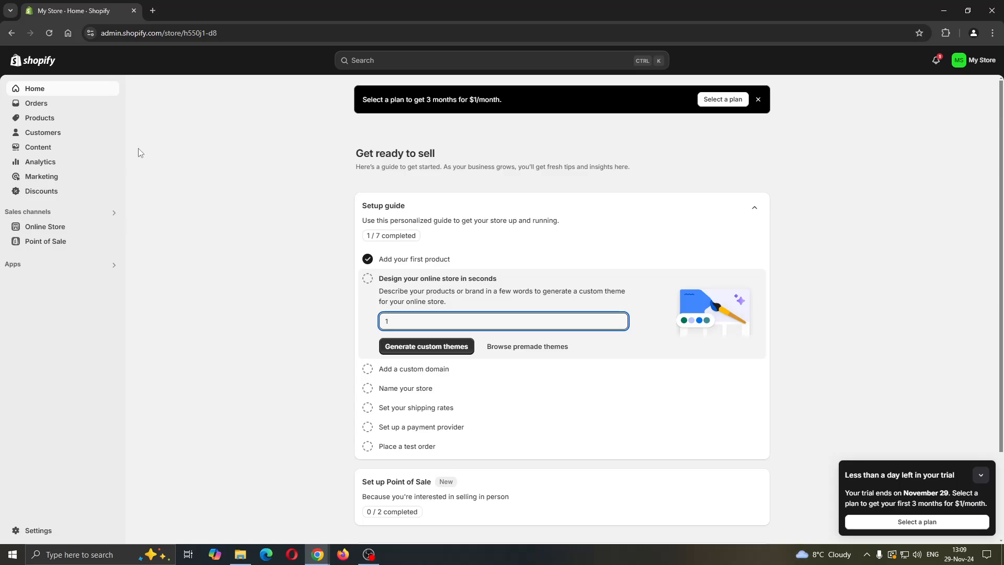
{"action": "mouse_move", "coordinate": [229, 249]}
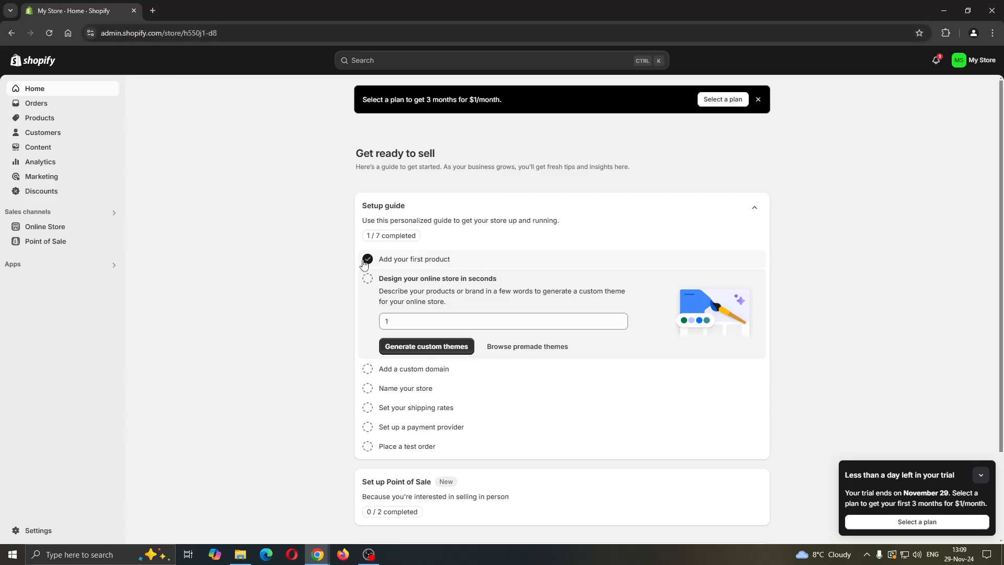
{"action": "mouse_move", "coordinate": [527, 346]}
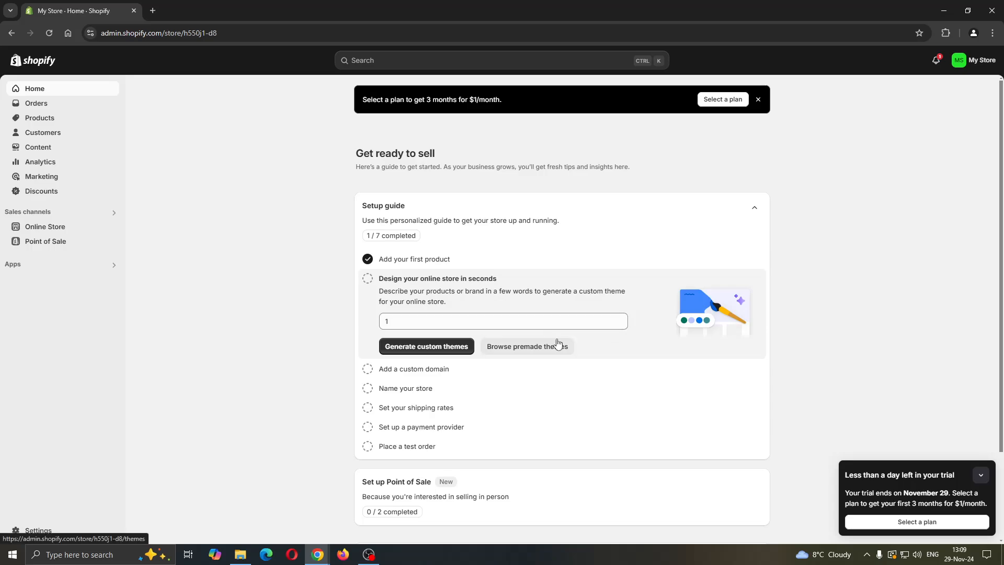
{"action": "mouse_move", "coordinate": [927, 79]}
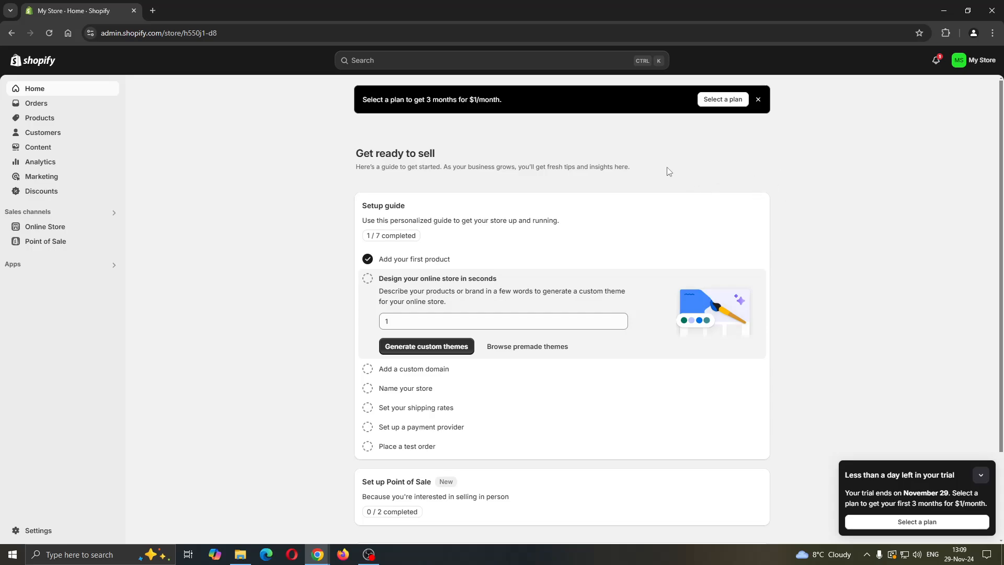
{"action": "mouse_move", "coordinate": [374, 148]}
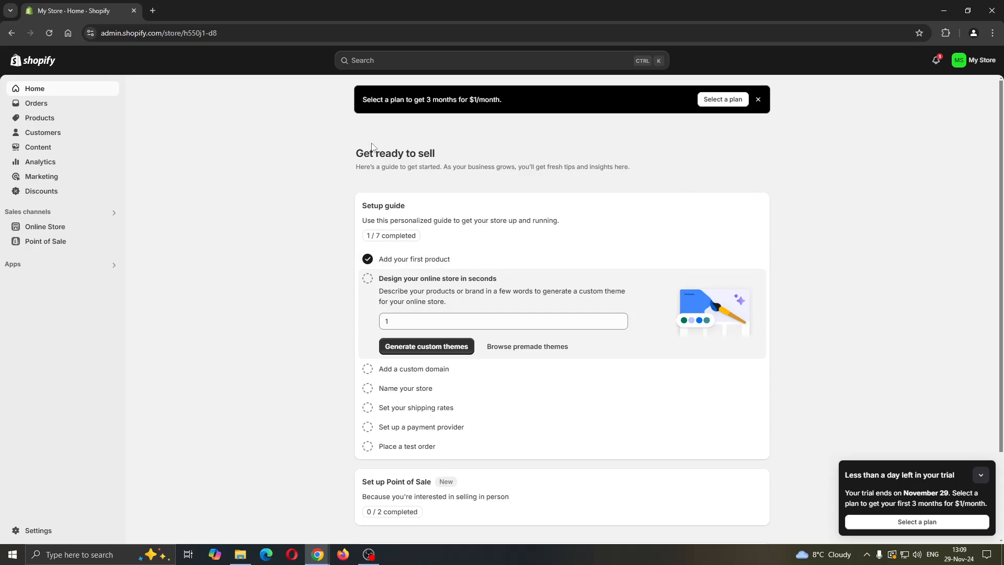
{"action": "mouse_move", "coordinate": [246, 133]}
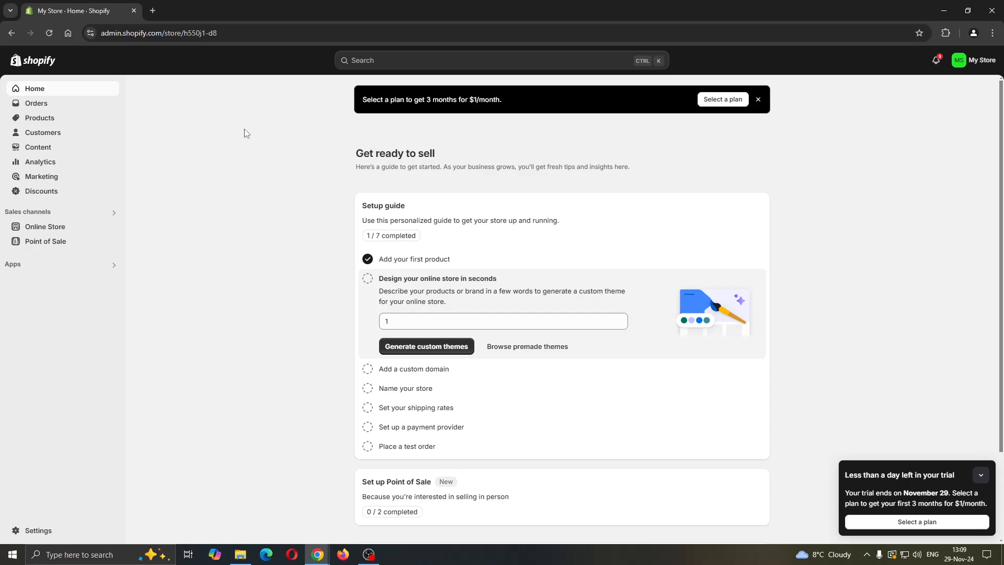
{"action": "mouse_move", "coordinate": [76, 93]}
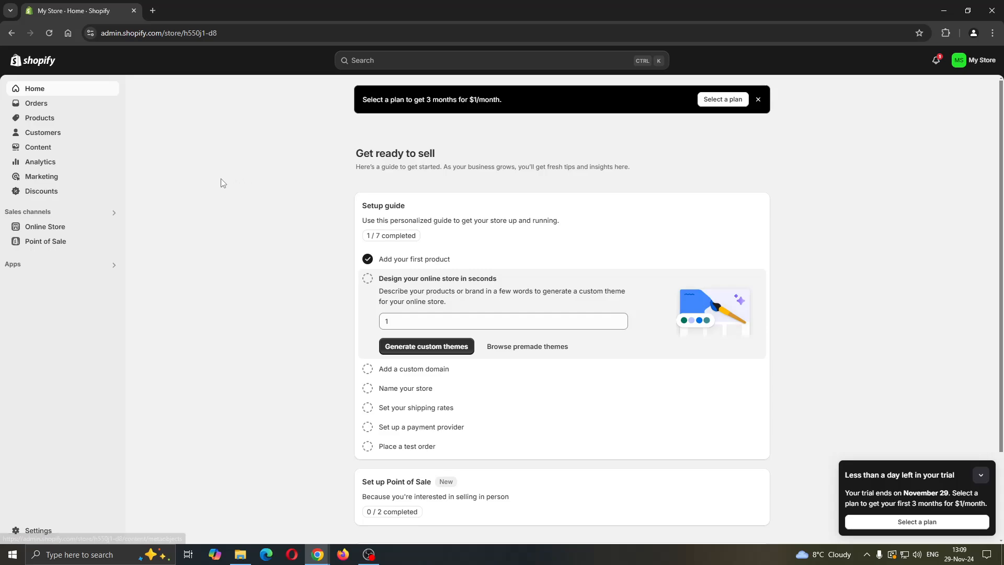
{"action": "mouse_move", "coordinate": [180, 282]}
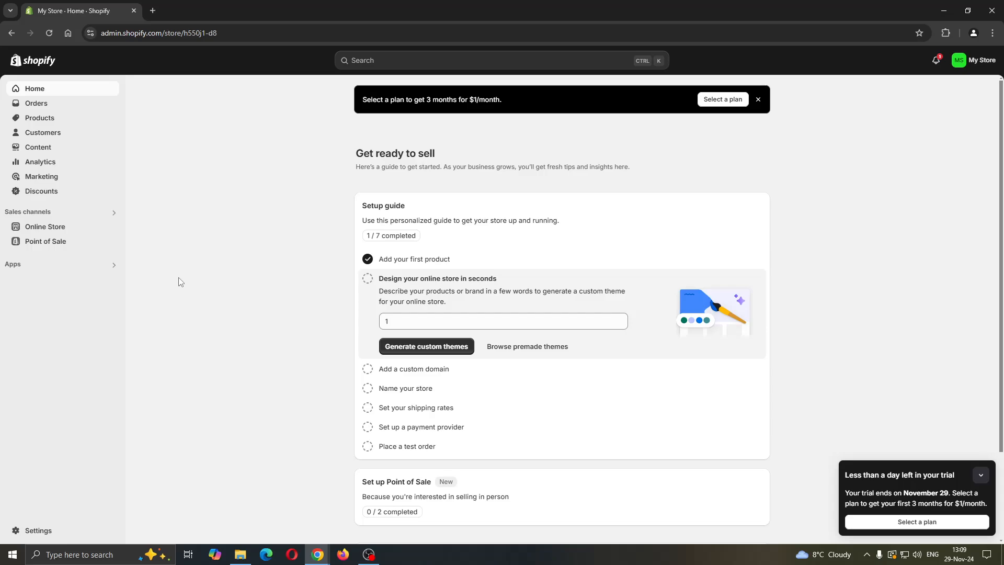
{"action": "mouse_move", "coordinate": [127, 157]}
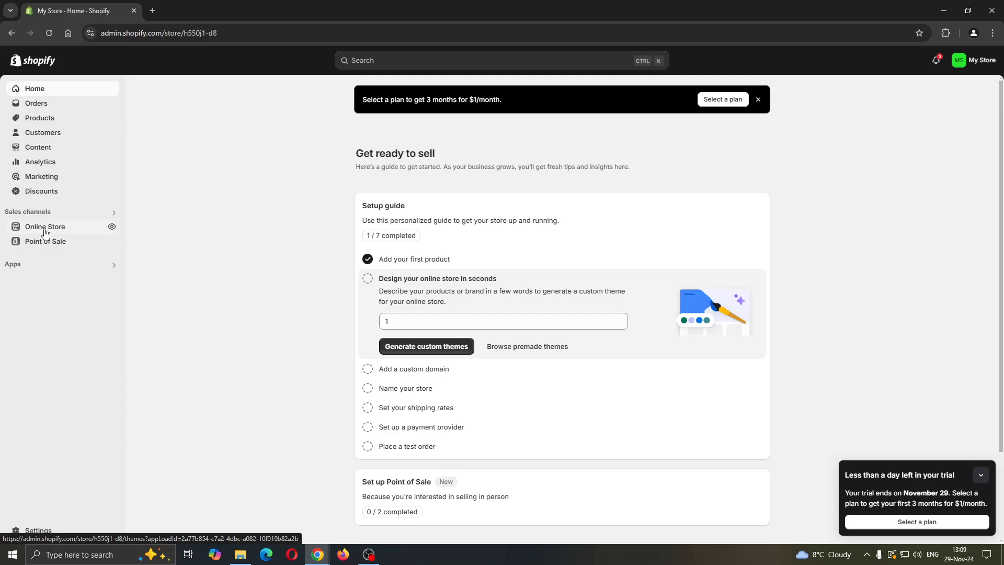
- Go from Online Store and its Dawn themes overview to the Preferences page
{"action": "left_click", "coordinate": [45, 226]}
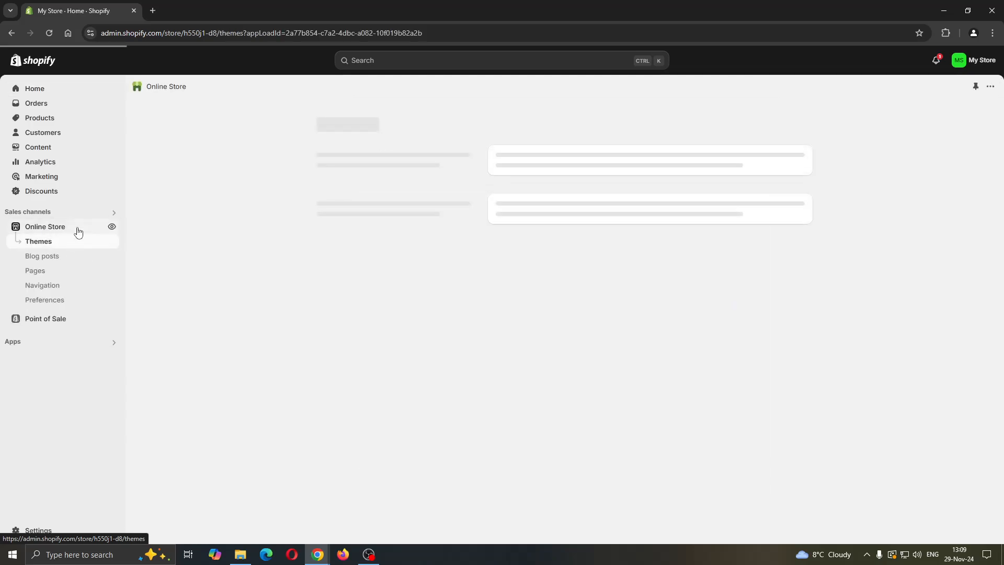
{"action": "left_click", "coordinate": [38, 241]}
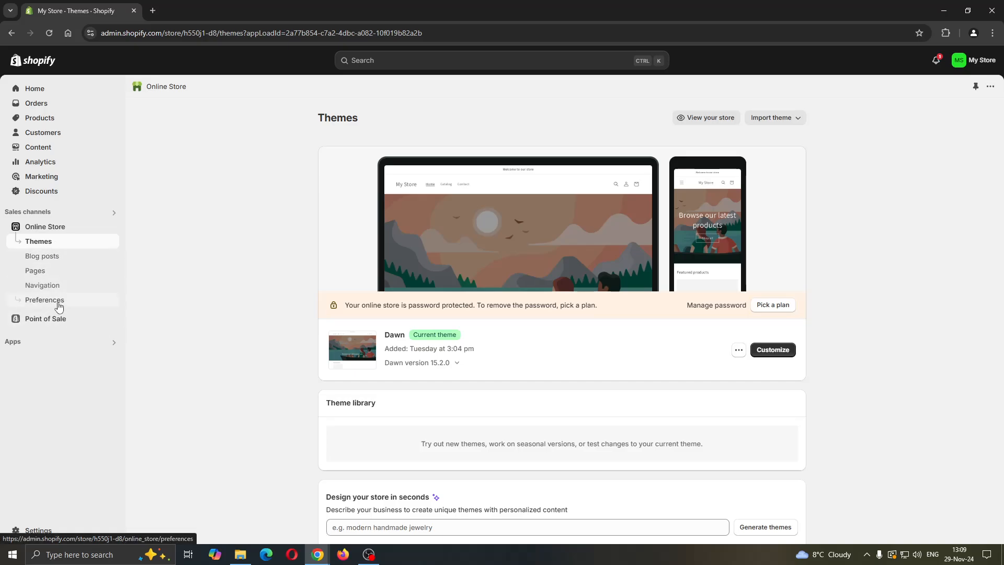
{"action": "left_click", "coordinate": [45, 299]}
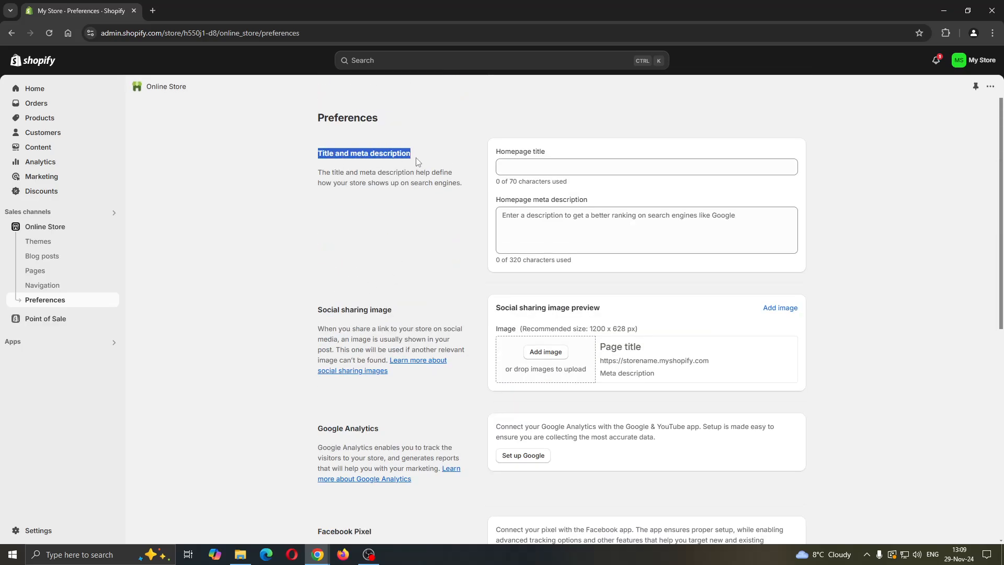
- Inspect the empty homepage title and meta description fields, then go back Home
{"action": "left_click", "coordinate": [581, 230]}
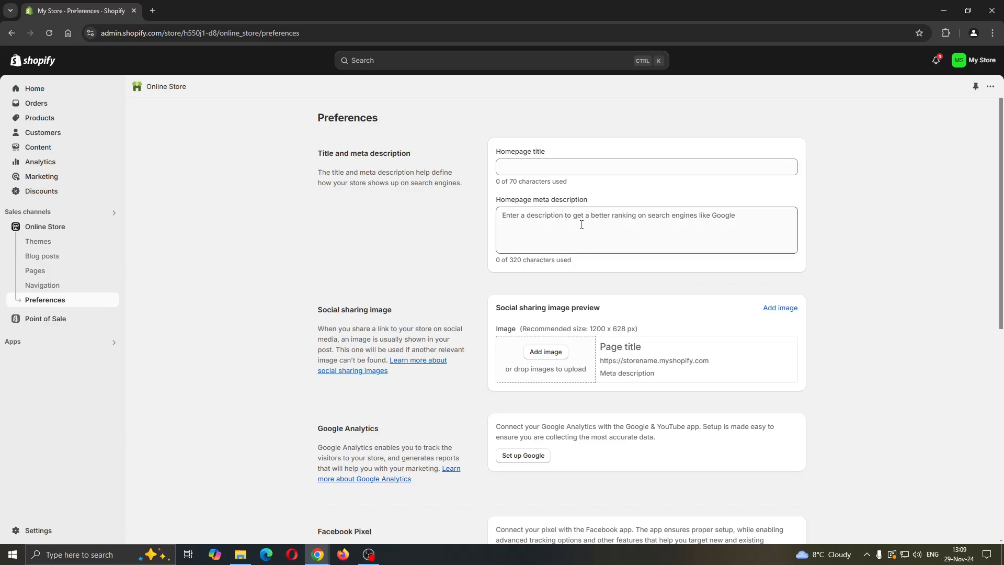
{"action": "left_click", "coordinate": [645, 230]}
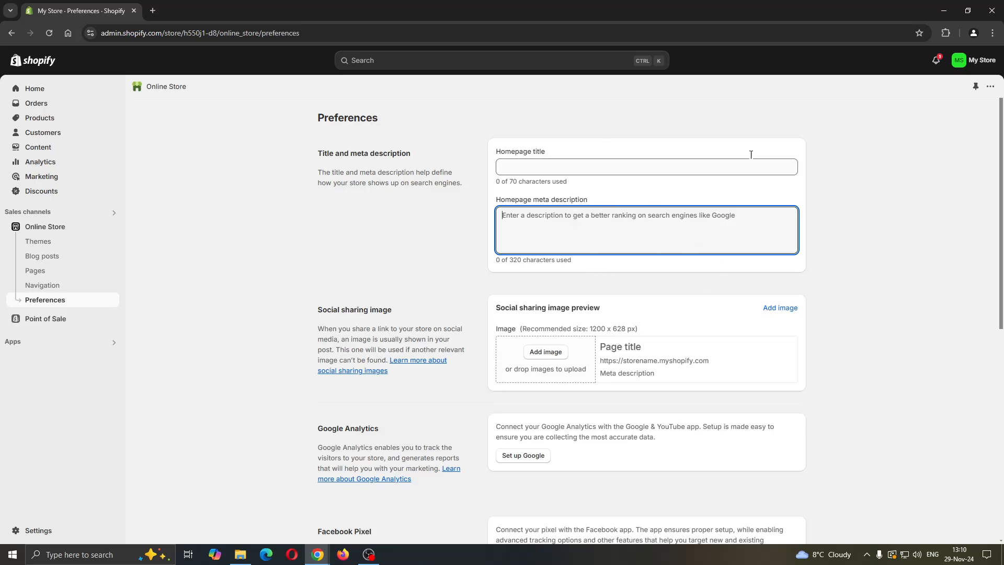
{"action": "mouse_move", "coordinate": [584, 231]}
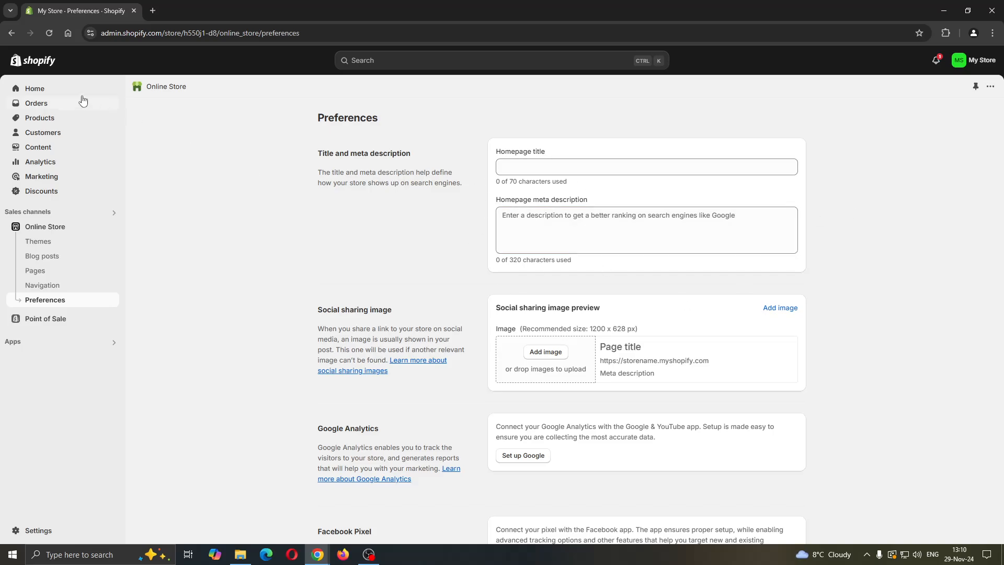
{"action": "left_click", "coordinate": [34, 88]}
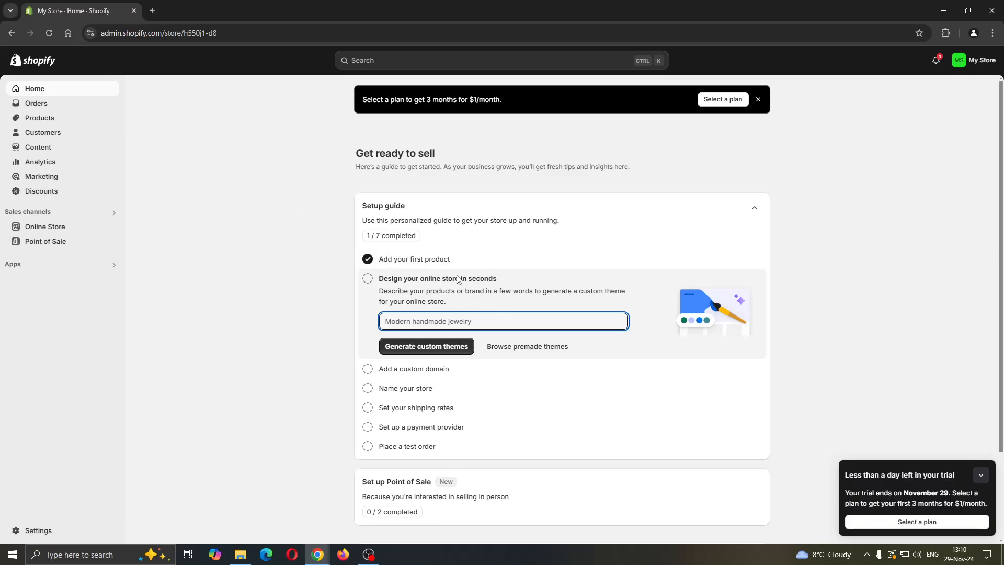